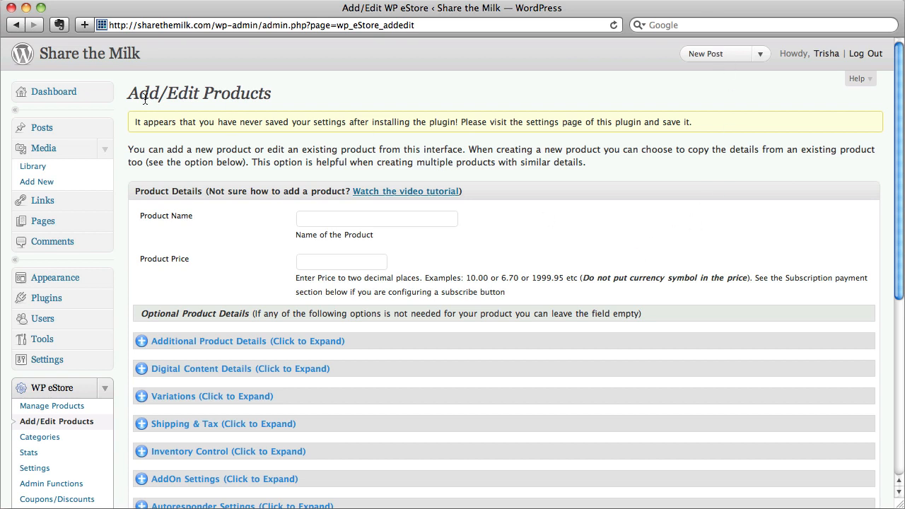
# Enter 'Test Product' as the product name and 10 as its price
pyautogui.scroll(-3)
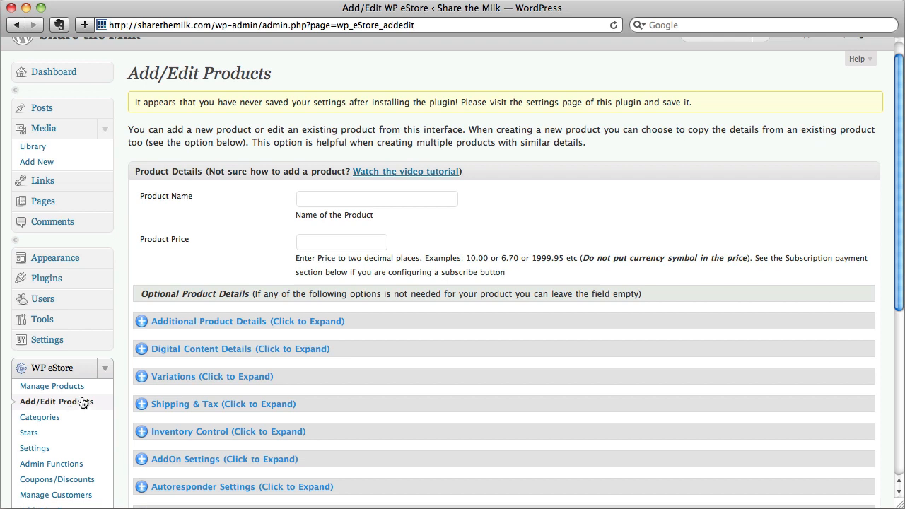
pyautogui.click(376, 198)
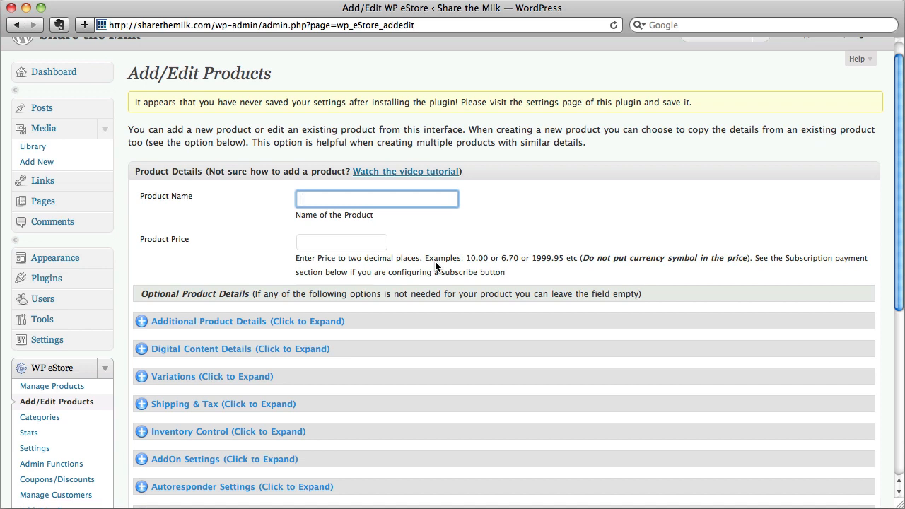
pyautogui.write('Test Produc')
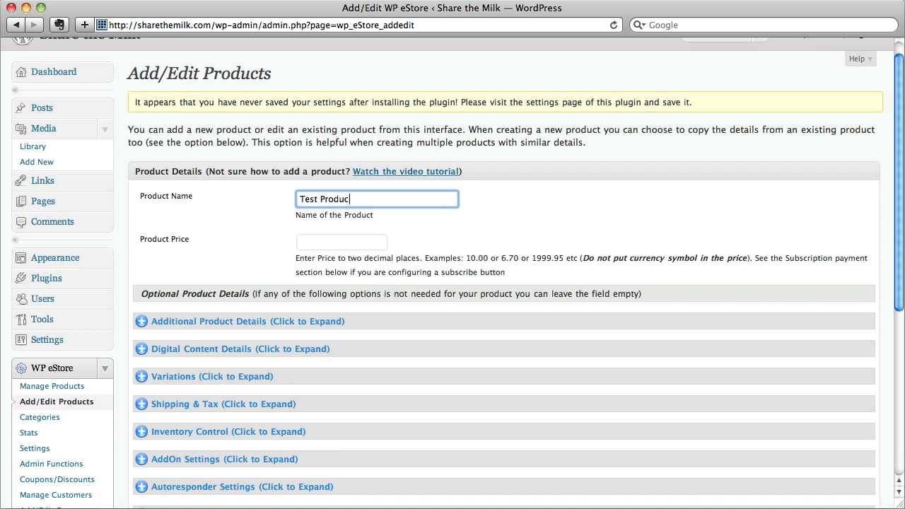
pyautogui.click(341, 242)
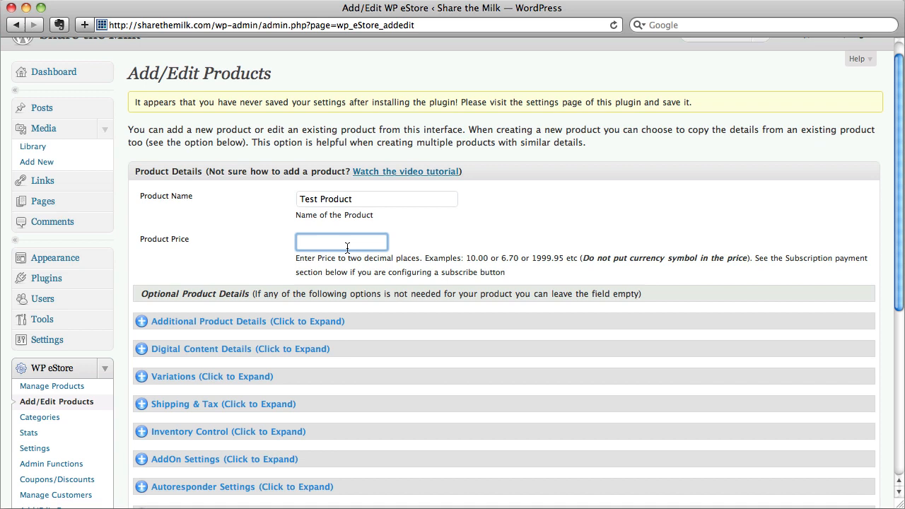
pyautogui.write('1')
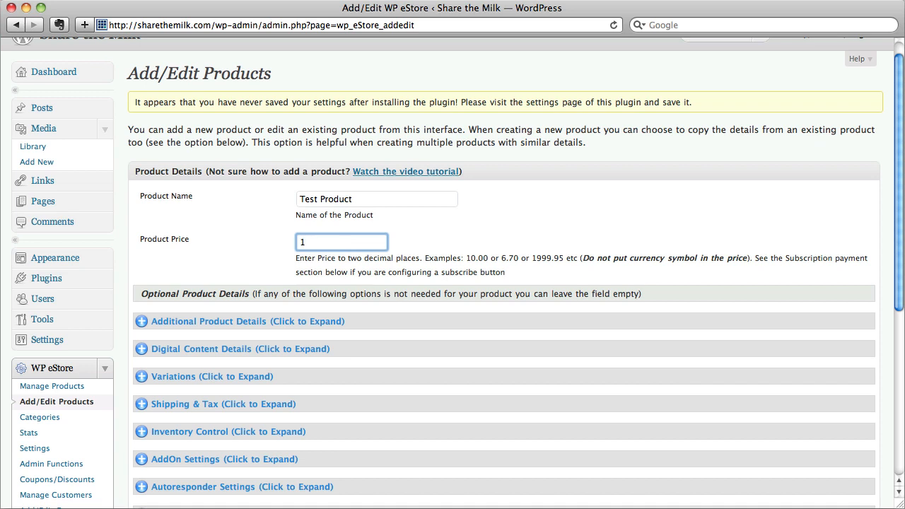
pyautogui.write('0')
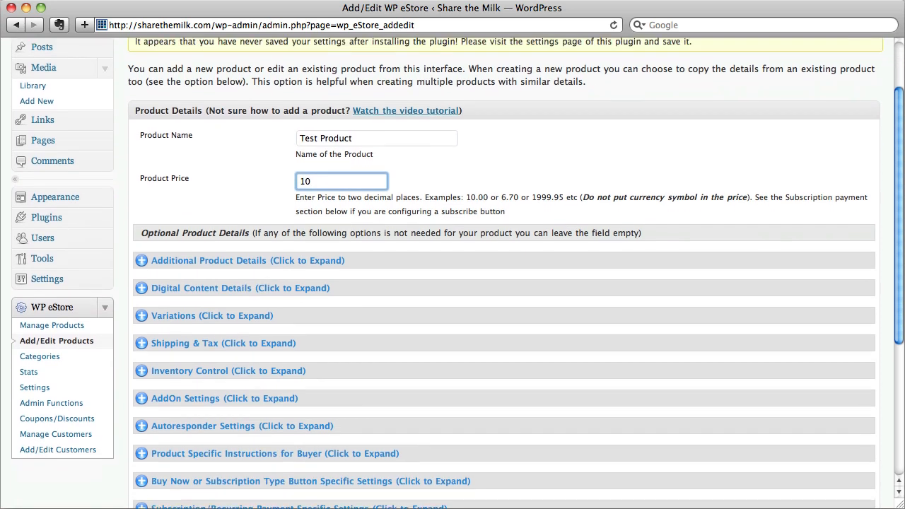
# Set the Button Image URL to the uploaded payment-button.png address
pyautogui.scroll(-3)
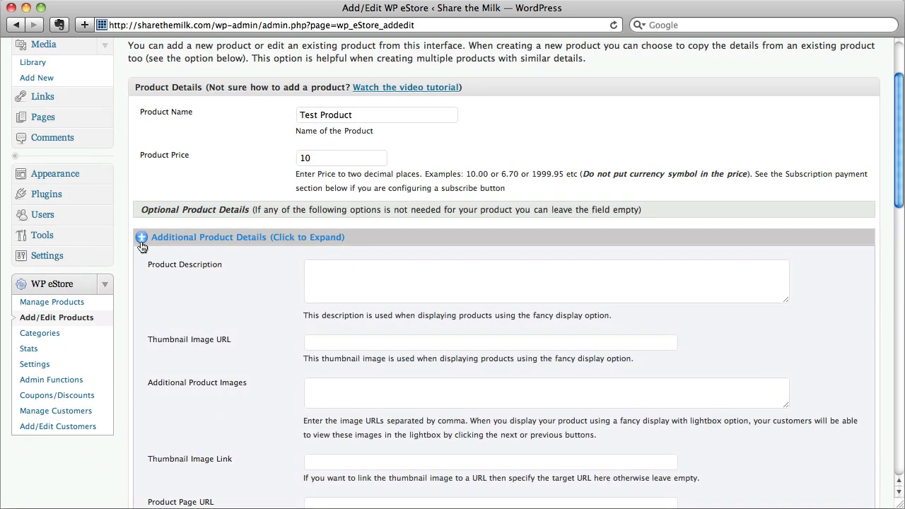
pyautogui.scroll(-3)
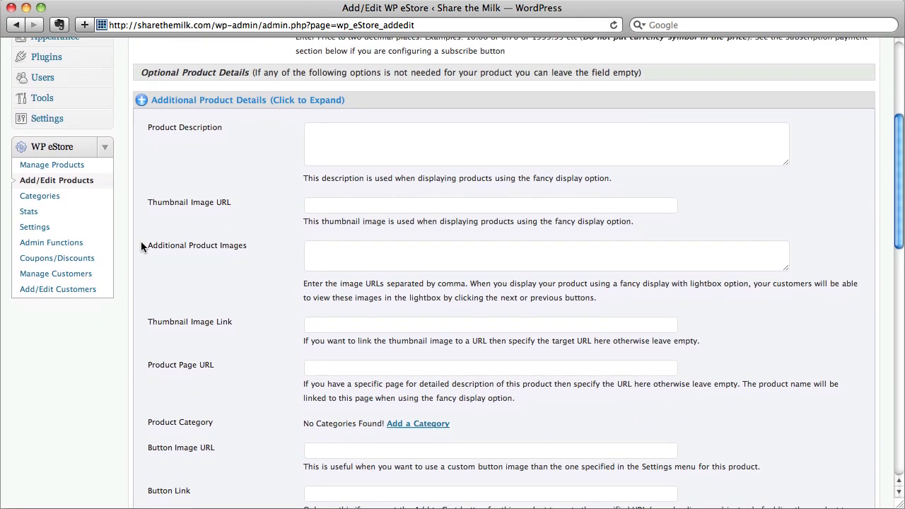
pyautogui.scroll(-3)
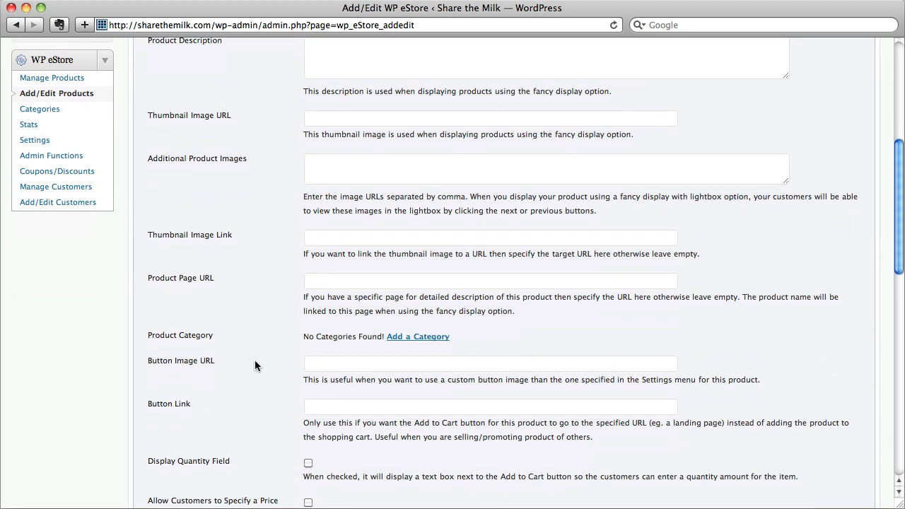
pyautogui.click(490, 364)
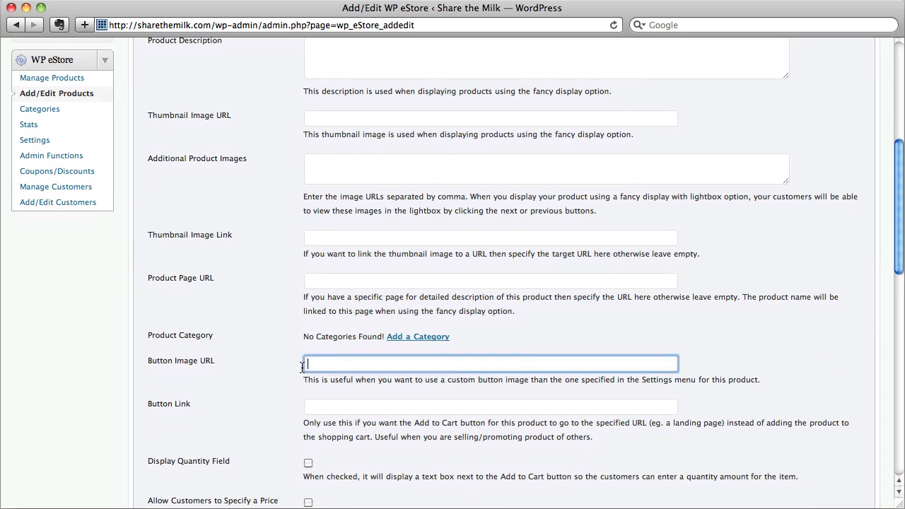
pyautogui.moveTo(239, 378)
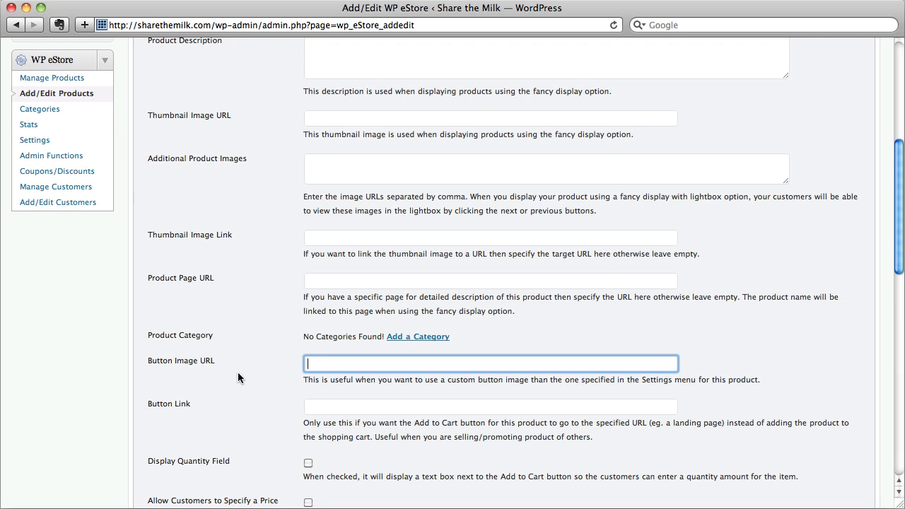
pyautogui.write('http://sharethemilk.com/wp-content/uploads/2010/12/payment-button.png')
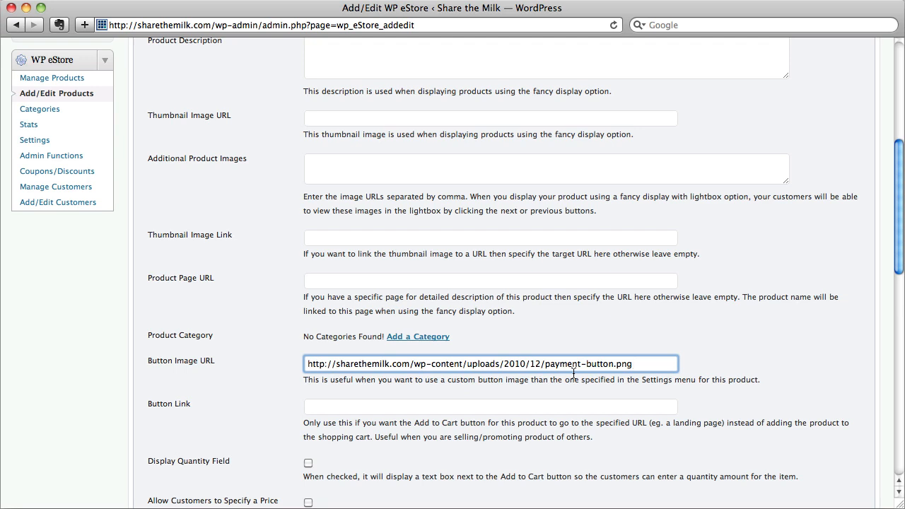
pyautogui.moveTo(573, 375)
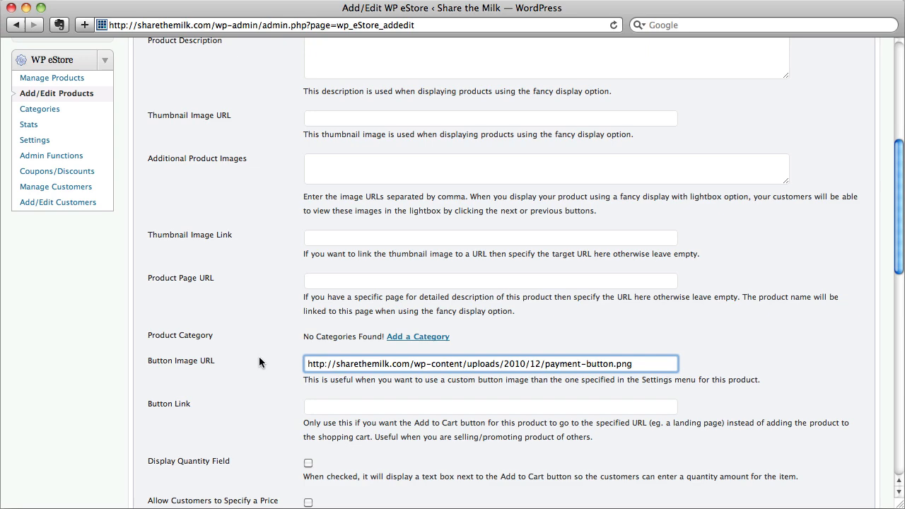
pyautogui.moveTo(262, 374)
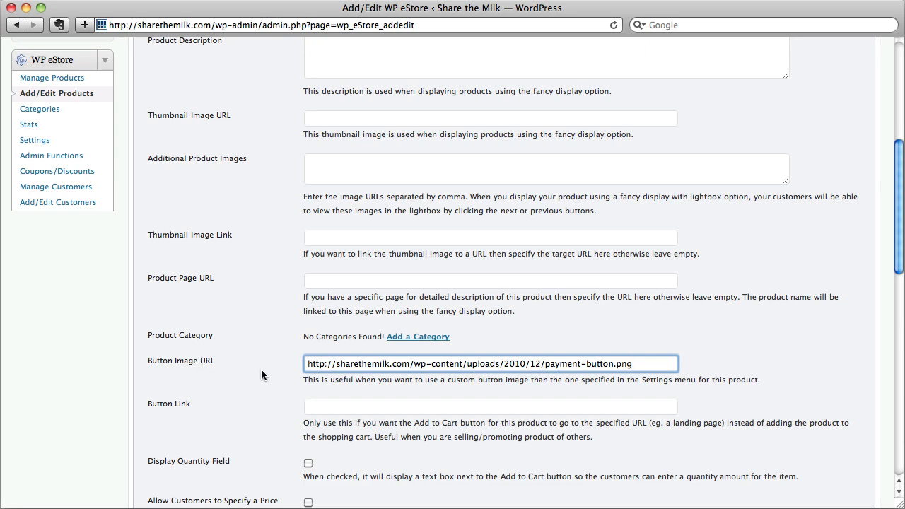
pyautogui.scroll(-3)
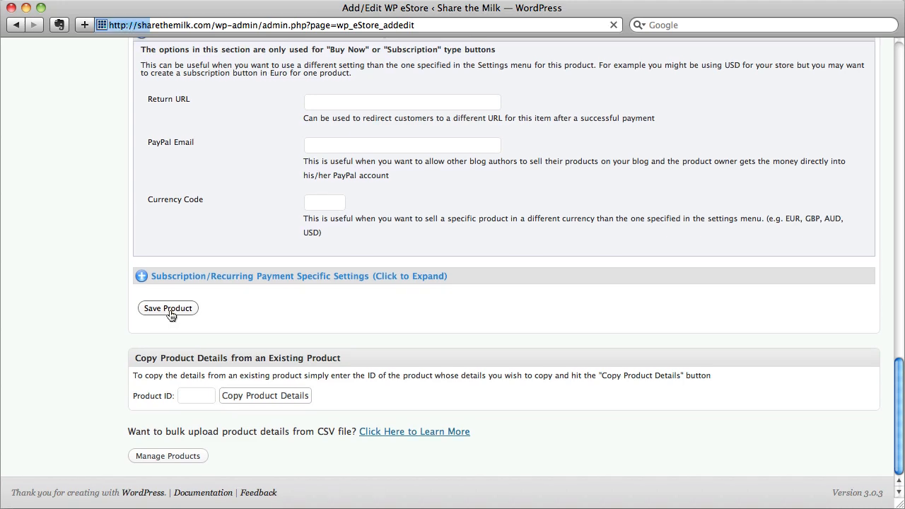
# Save Test Product and go to the store's product list
pyautogui.click(168, 308)
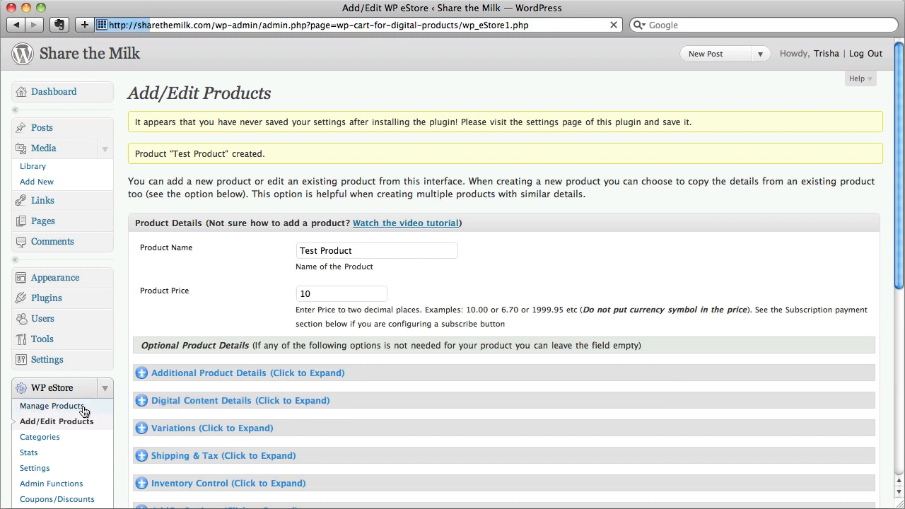
pyautogui.click(51, 405)
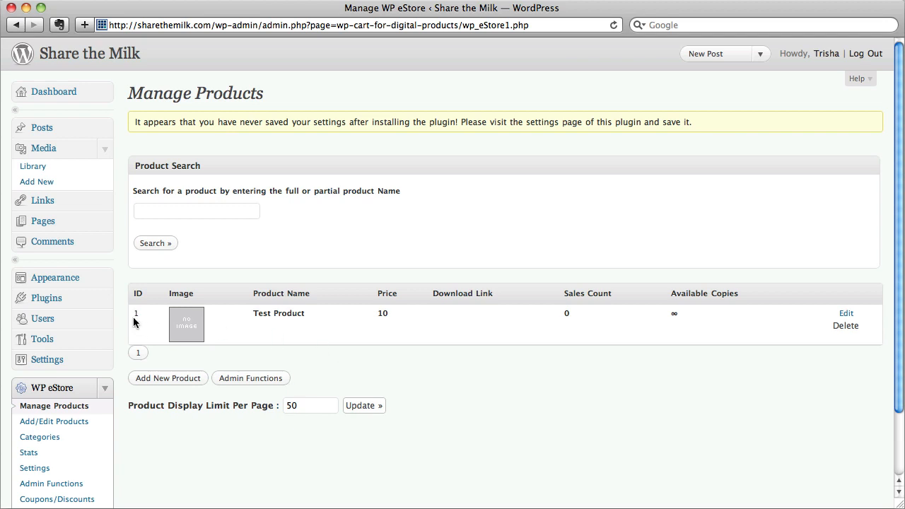
pyautogui.moveTo(417, 234)
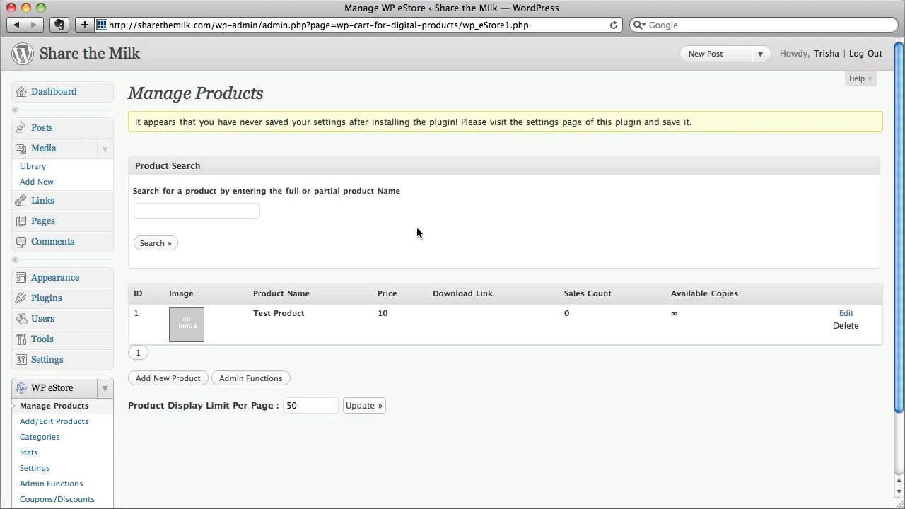
pyautogui.moveTo(392, 226)
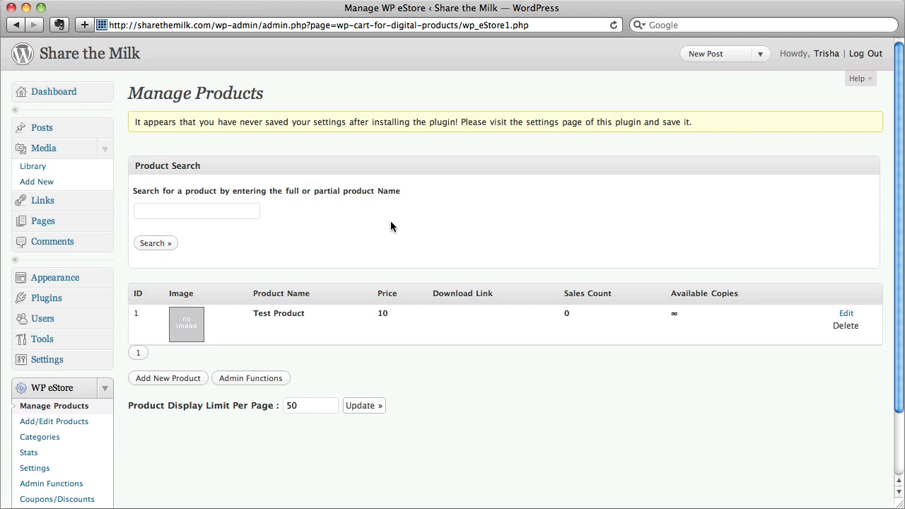
# Open a blank page editor from Pages > Add New
pyautogui.click(43, 221)
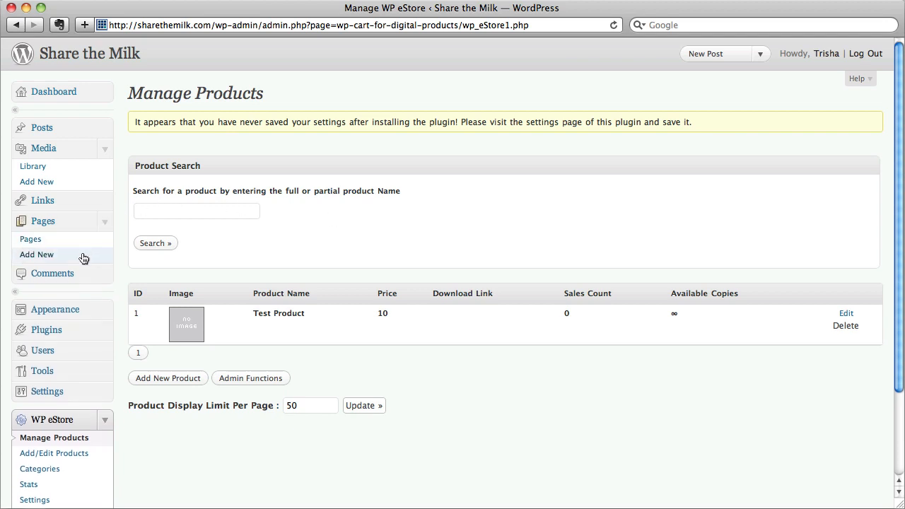
pyautogui.click(36, 255)
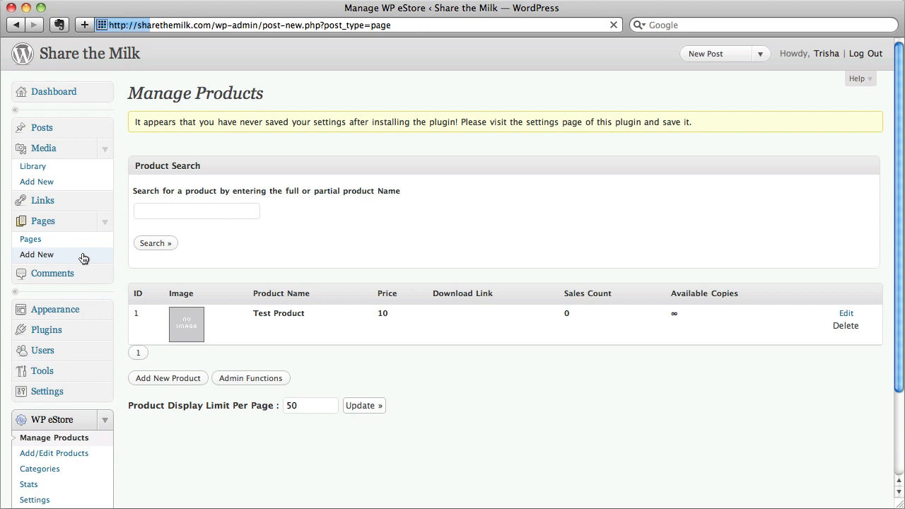
pyautogui.click(36, 255)
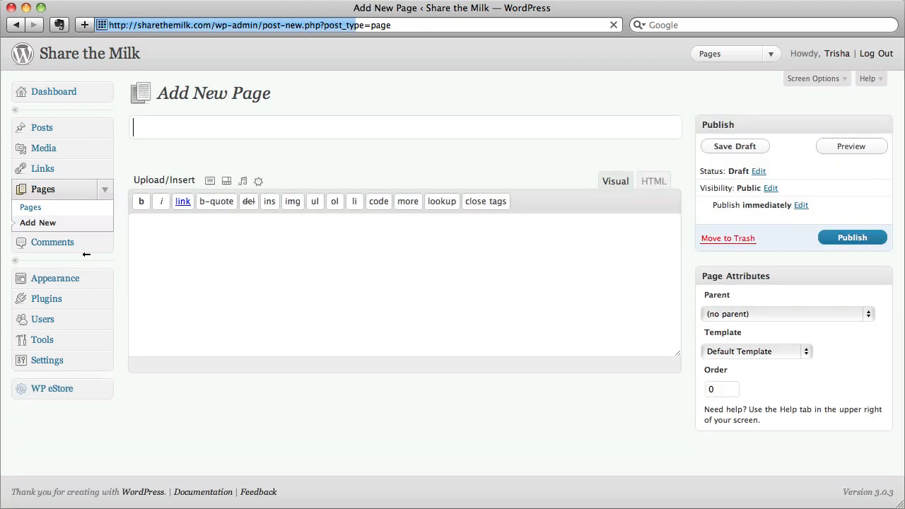
# Title the page 'Sales page for Test Product' and add body text 'Sales copy'
pyautogui.click(283, 24)
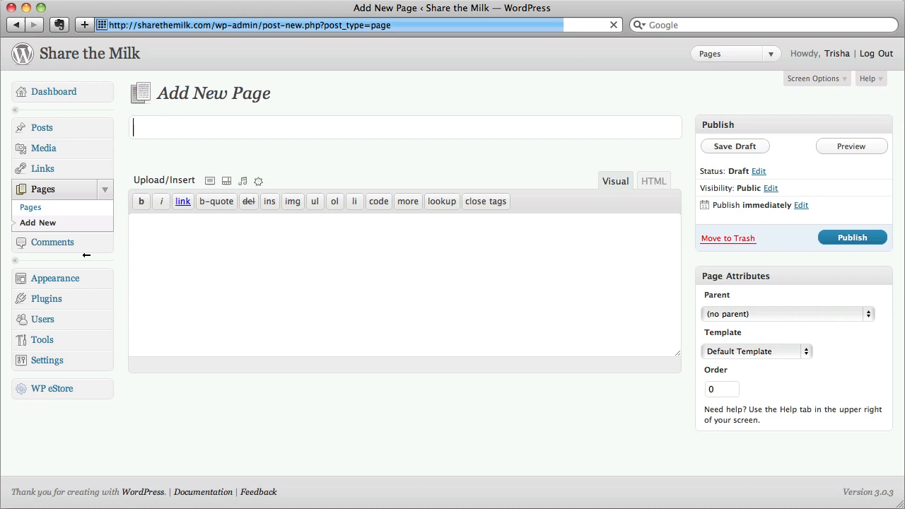
pyautogui.write('S')
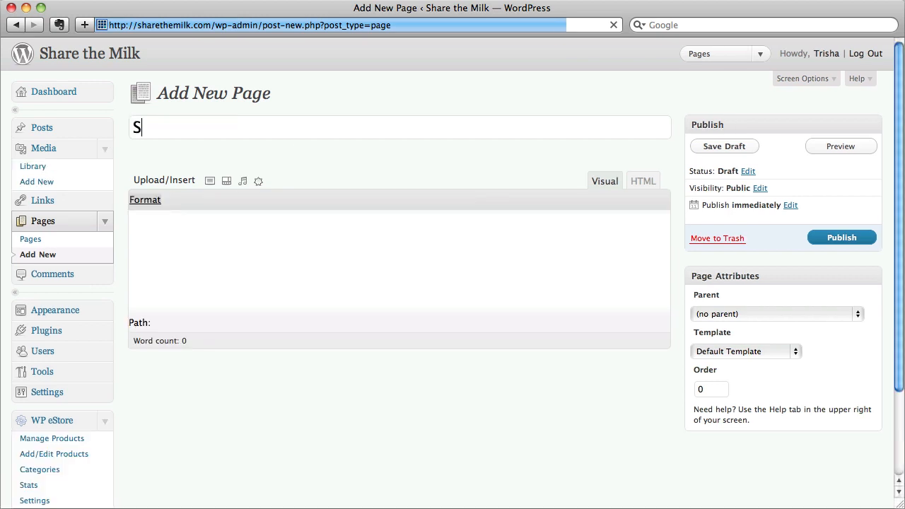
pyautogui.write('ales page for')
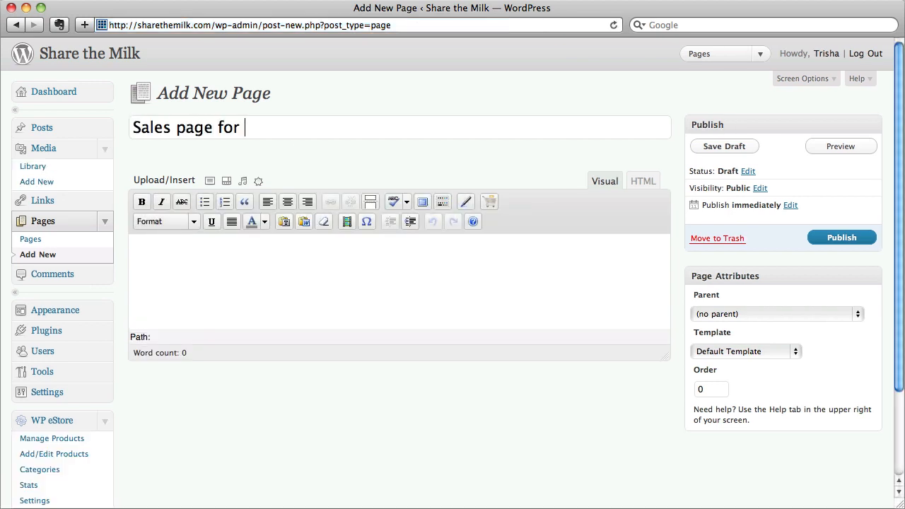
pyautogui.write('Test Product')
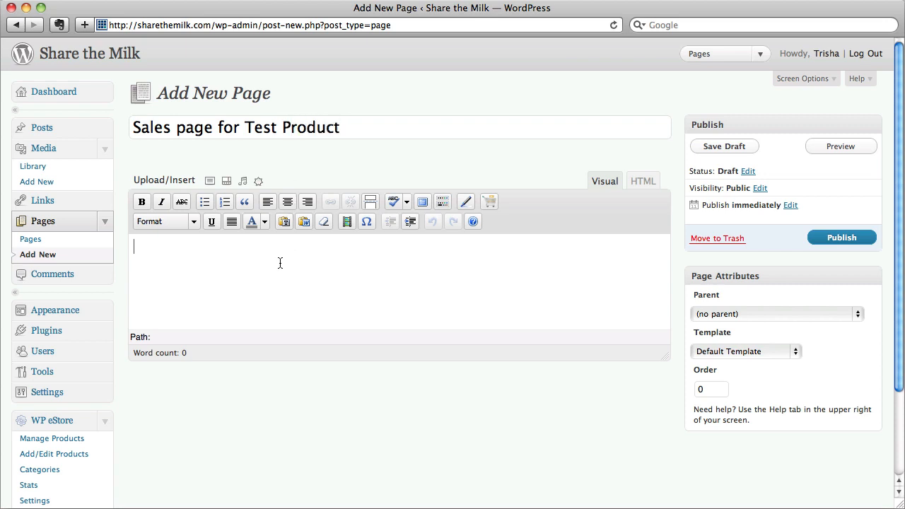
pyautogui.write('Sales')
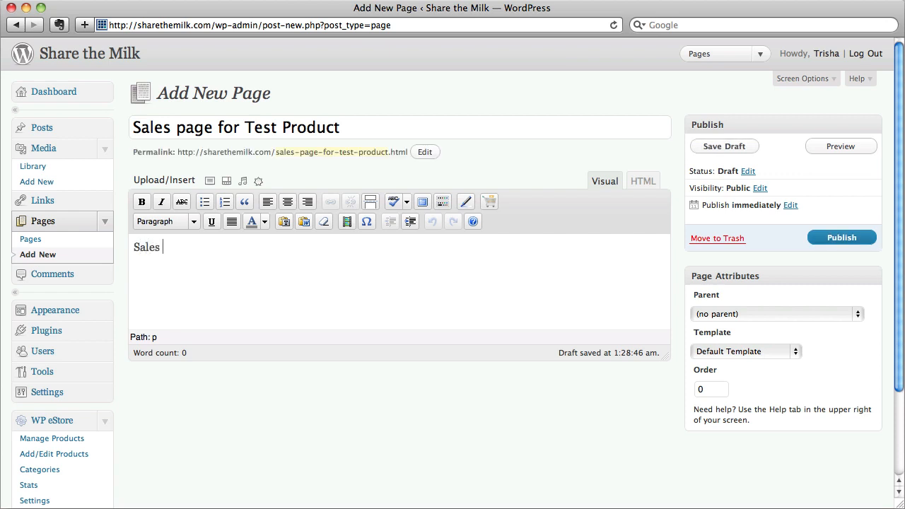
pyautogui.write('copy')
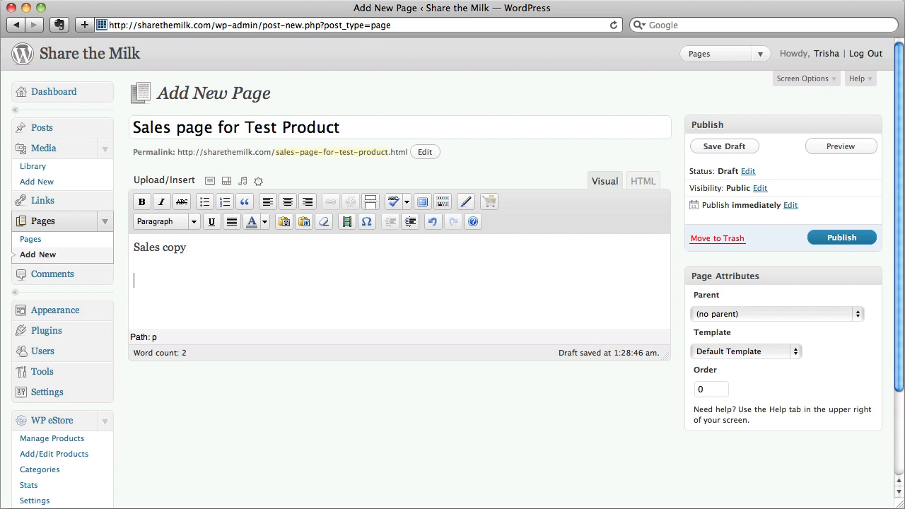
pyautogui.moveTo(378, 263)
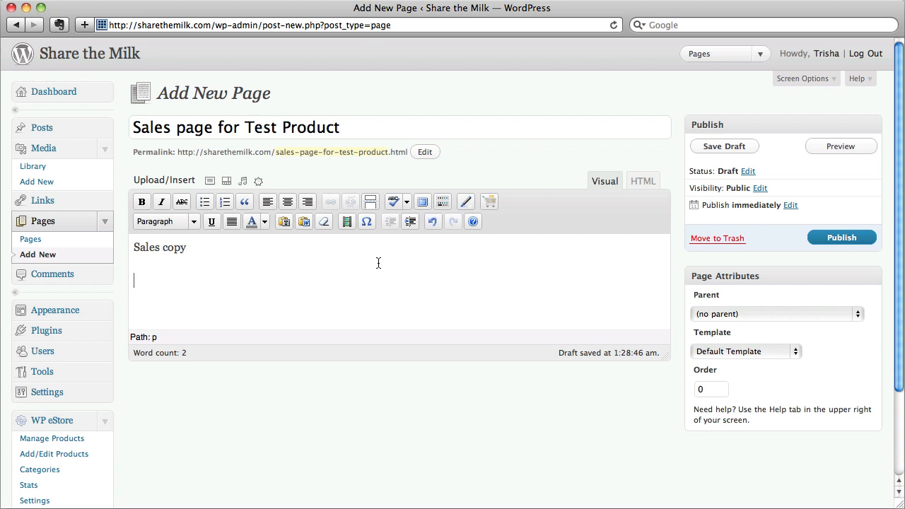
pyautogui.moveTo(495, 217)
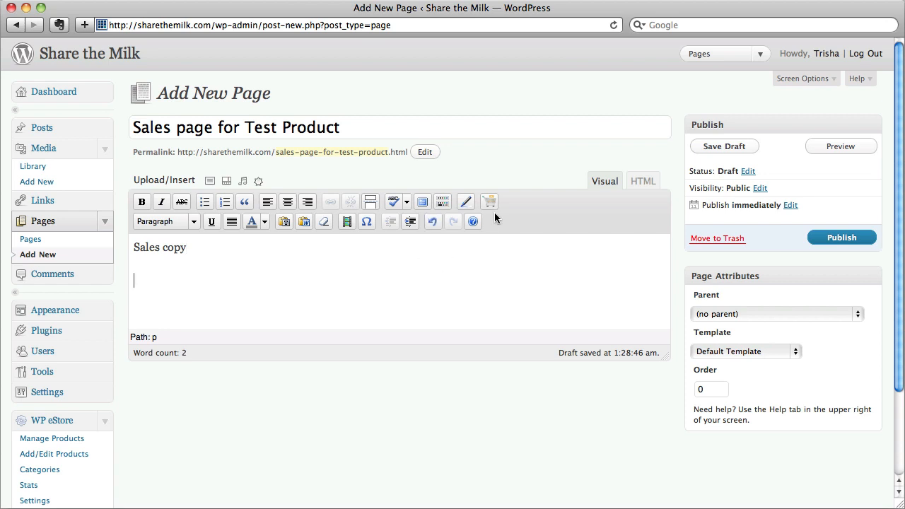
# Insert the eStore product_id shortcode for product ID 1, then preview the page
pyautogui.click(490, 202)
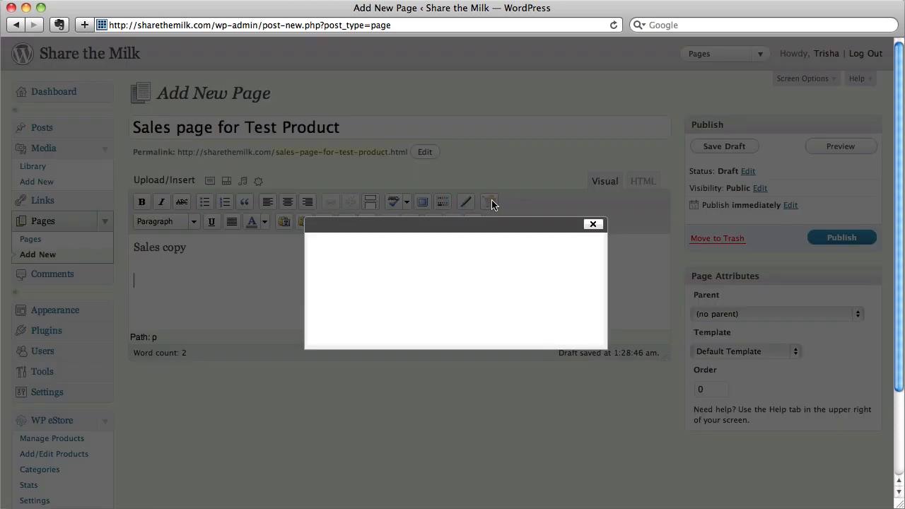
pyautogui.click(489, 202)
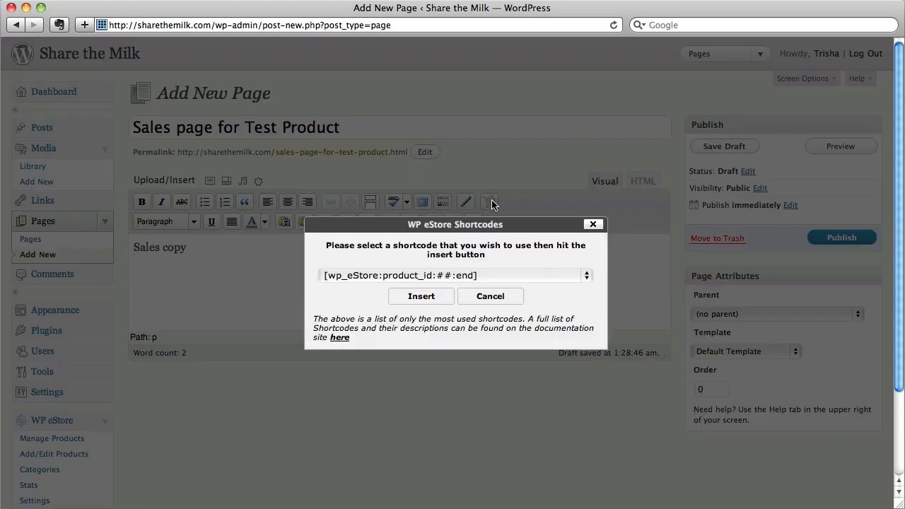
pyautogui.moveTo(510, 272)
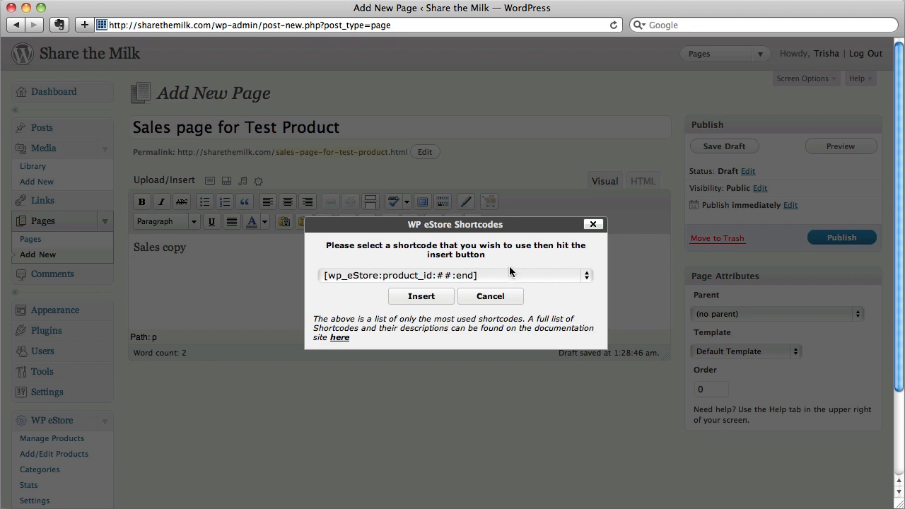
pyautogui.moveTo(510, 275)
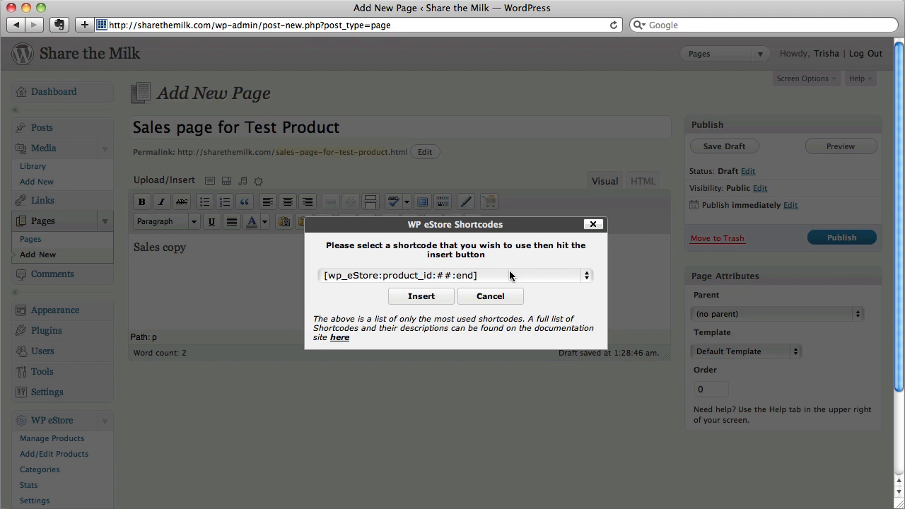
pyautogui.moveTo(459, 280)
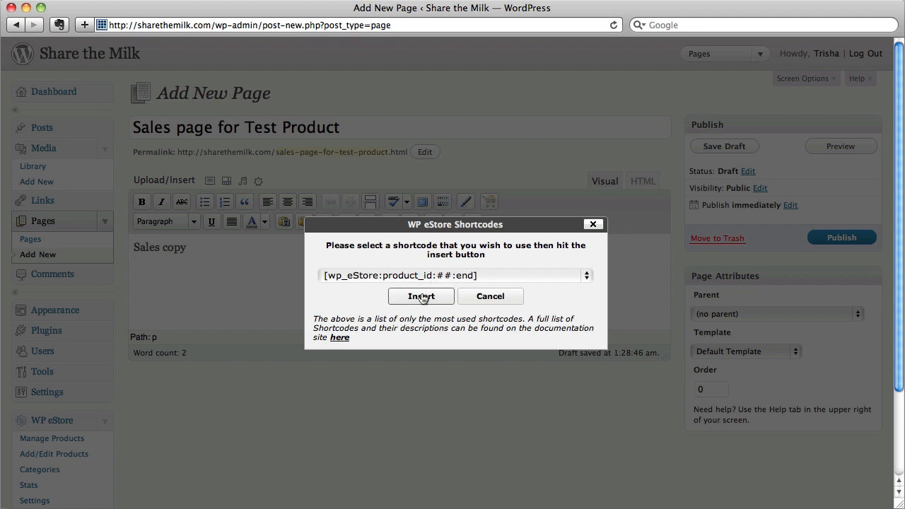
pyautogui.click(421, 296)
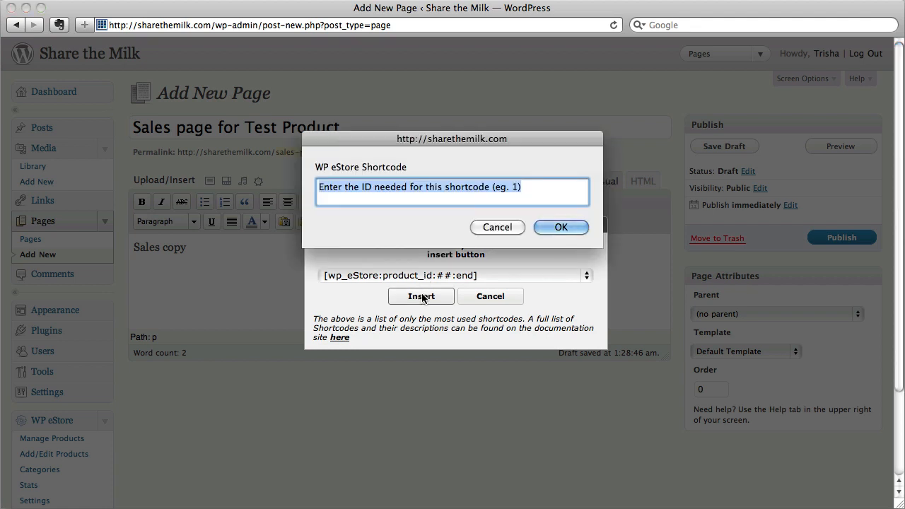
pyautogui.write('1')
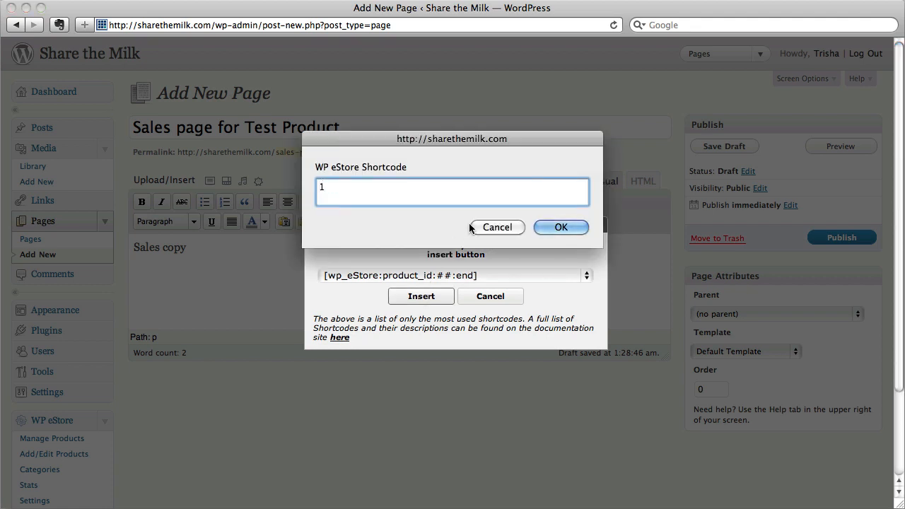
pyautogui.click(561, 227)
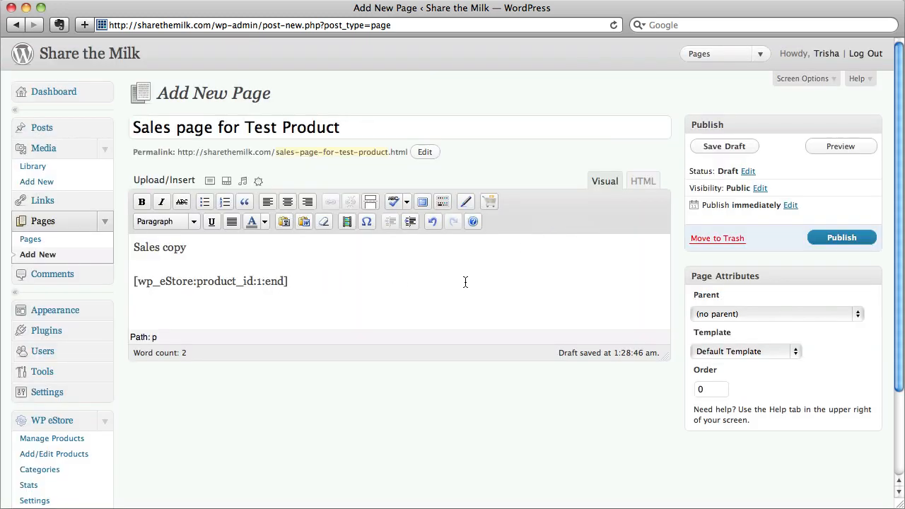
pyautogui.click(840, 146)
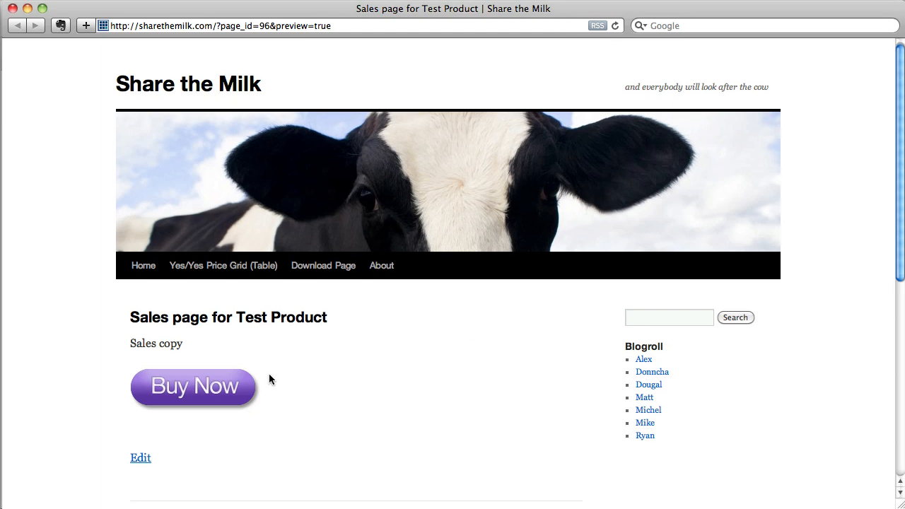
pyautogui.scroll(-3)
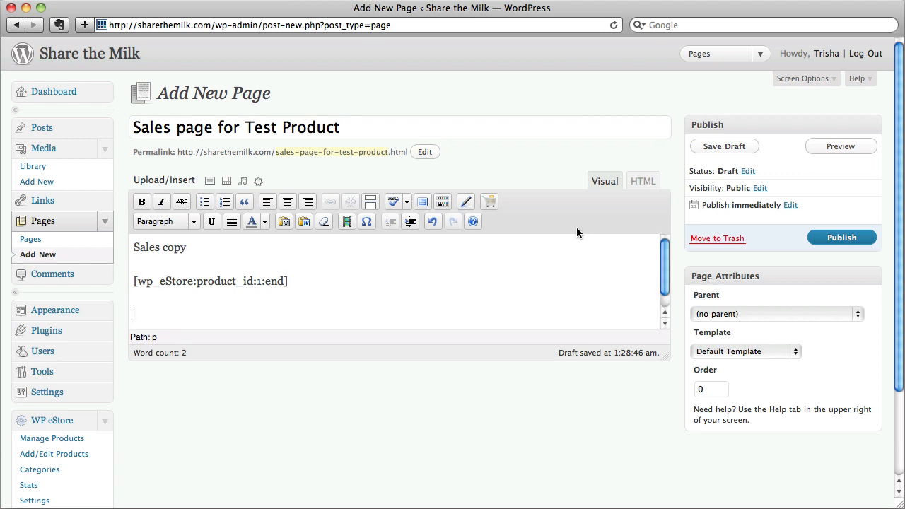
# Insert the [wp_eStore_cart] shortcode below the product shortcode and preview again
pyautogui.click(488, 201)
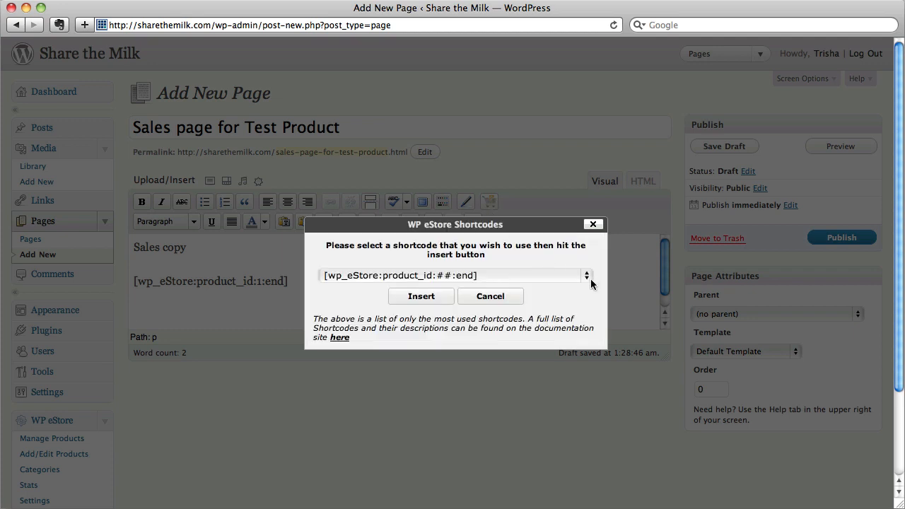
pyautogui.click(587, 275)
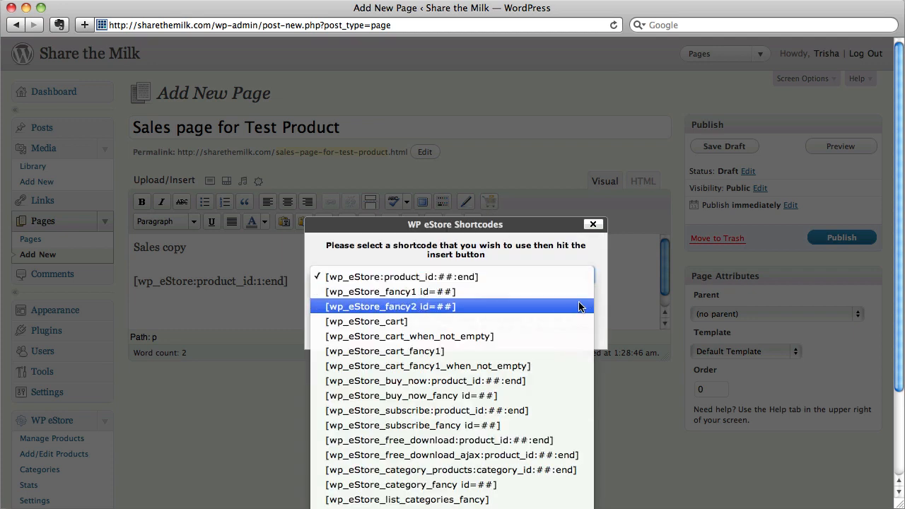
pyautogui.moveTo(570, 321)
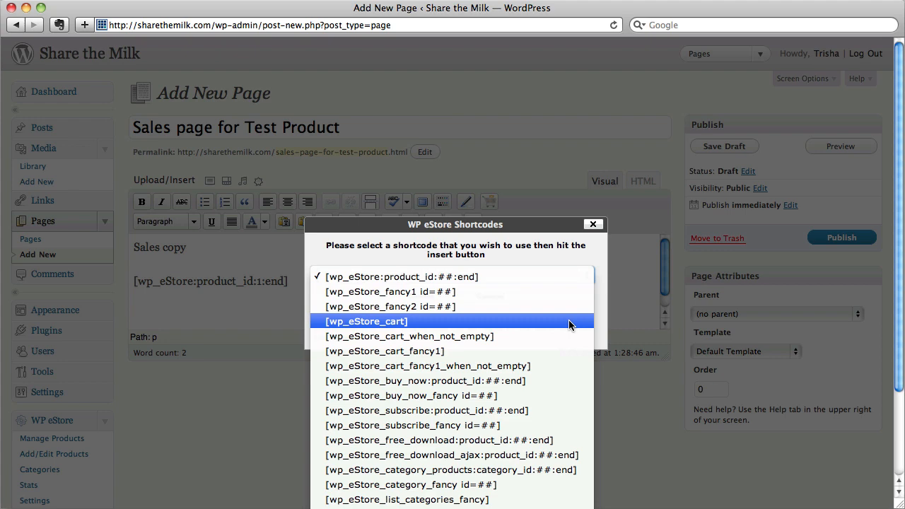
pyautogui.click(366, 321)
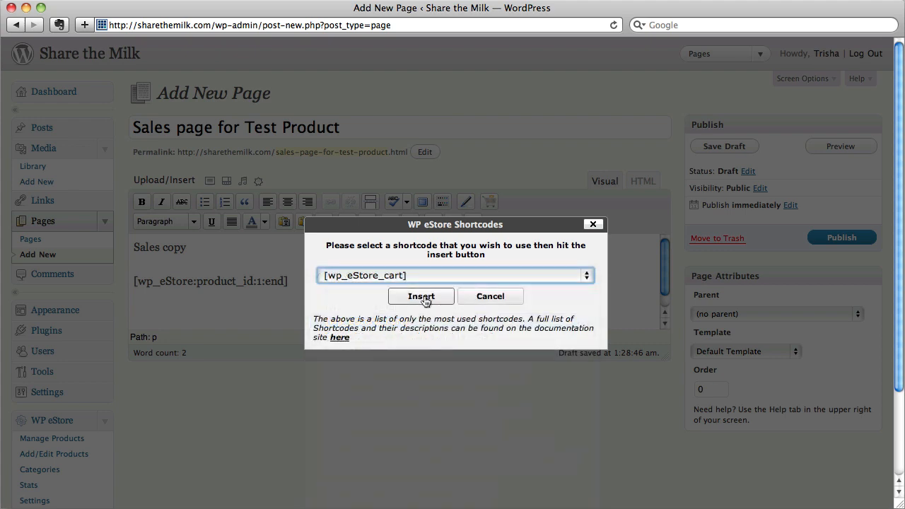
pyautogui.click(421, 296)
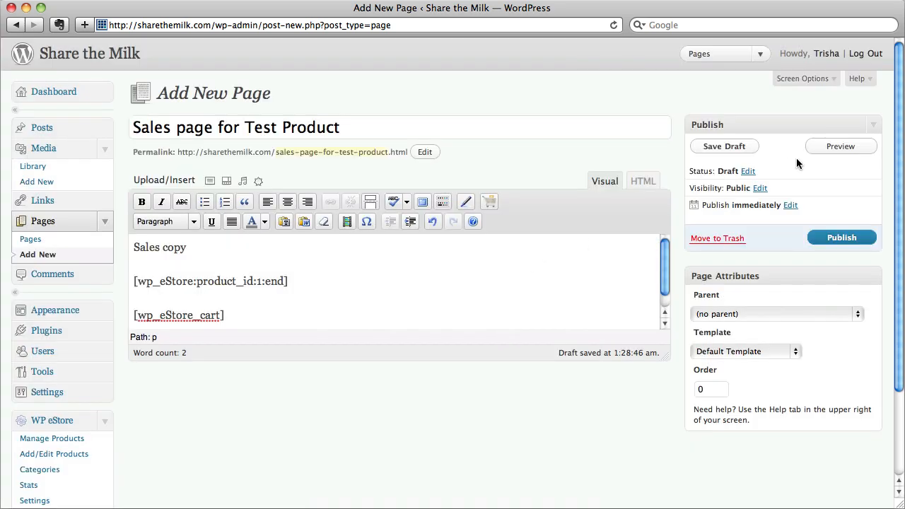
pyautogui.click(840, 145)
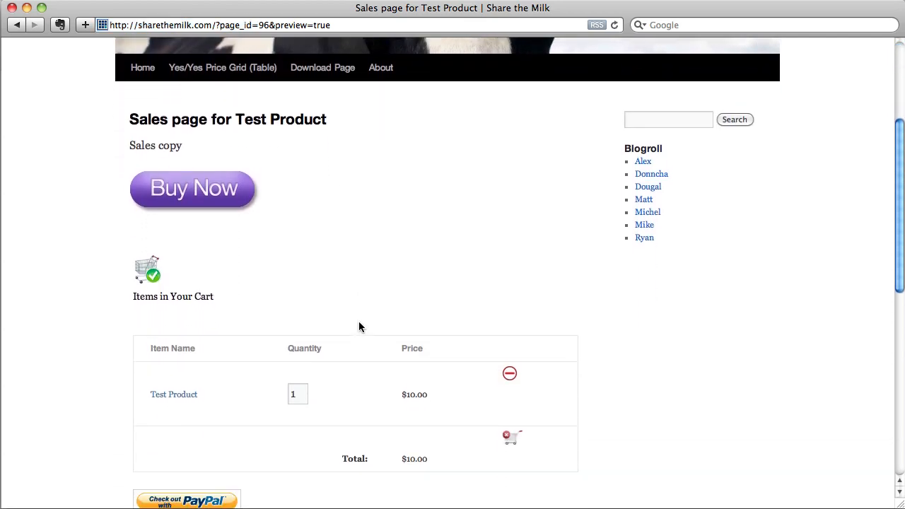
pyautogui.moveTo(427, 409)
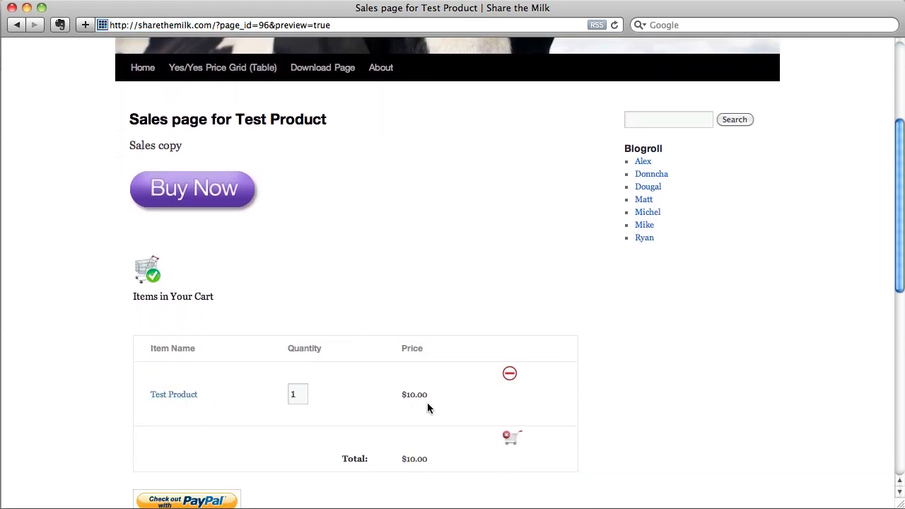
# Scroll the preview down to check the Buy Now button and cart, then back up
pyautogui.scroll(-3)
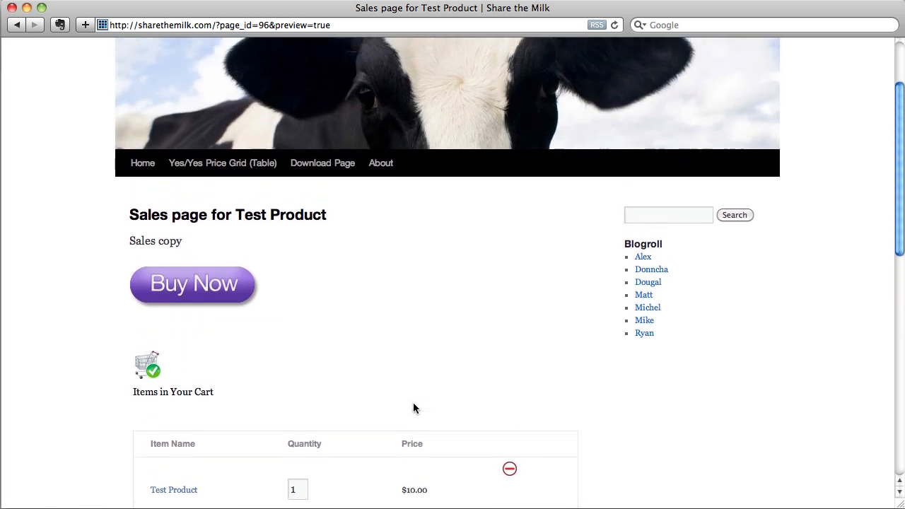
pyautogui.scroll(3)
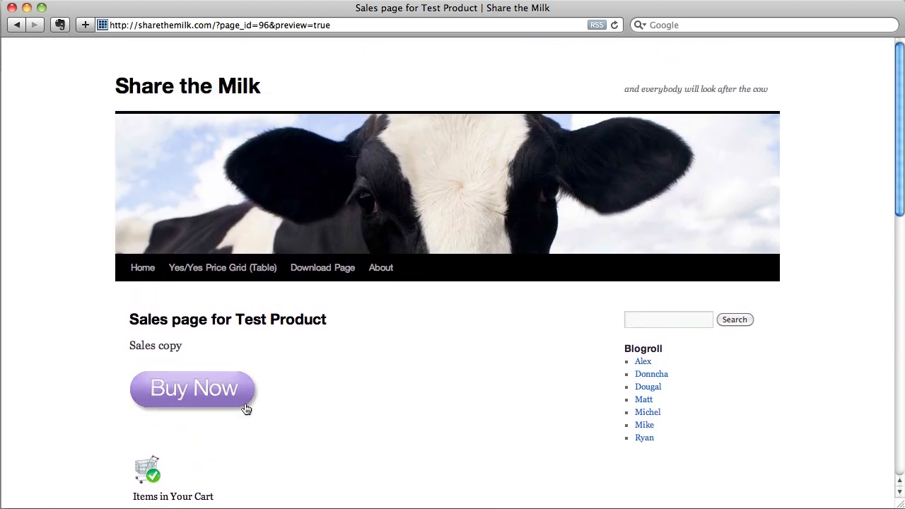